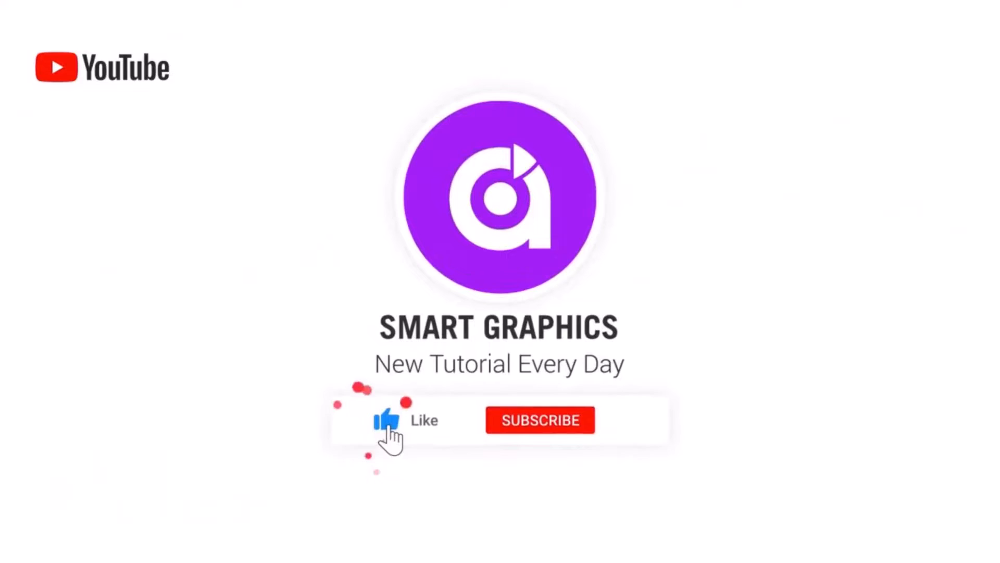
Duplicate the Background photo to Layer 1 and mask it to the kneeling sprinter.
left_click(539, 419)
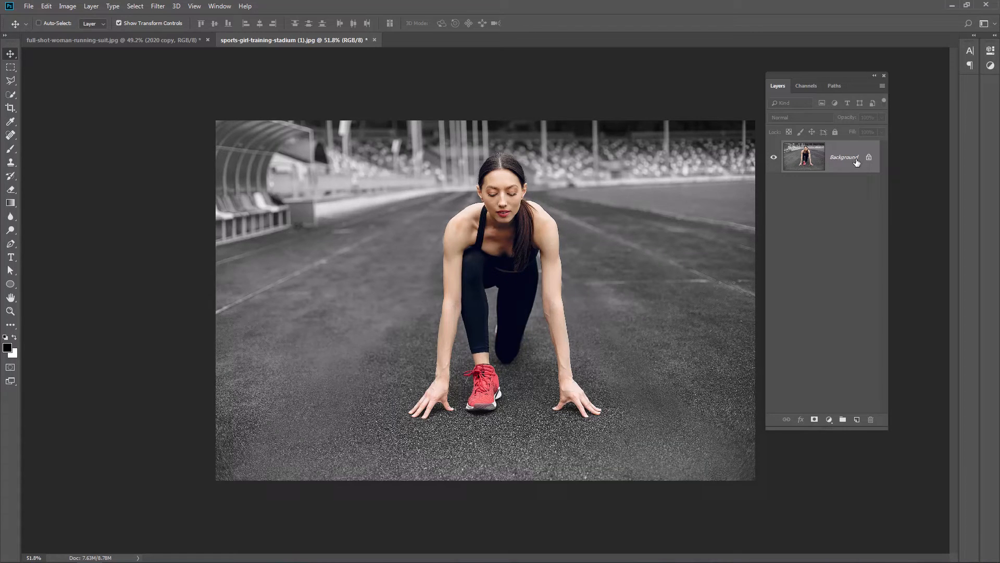
key("ctrl+j")
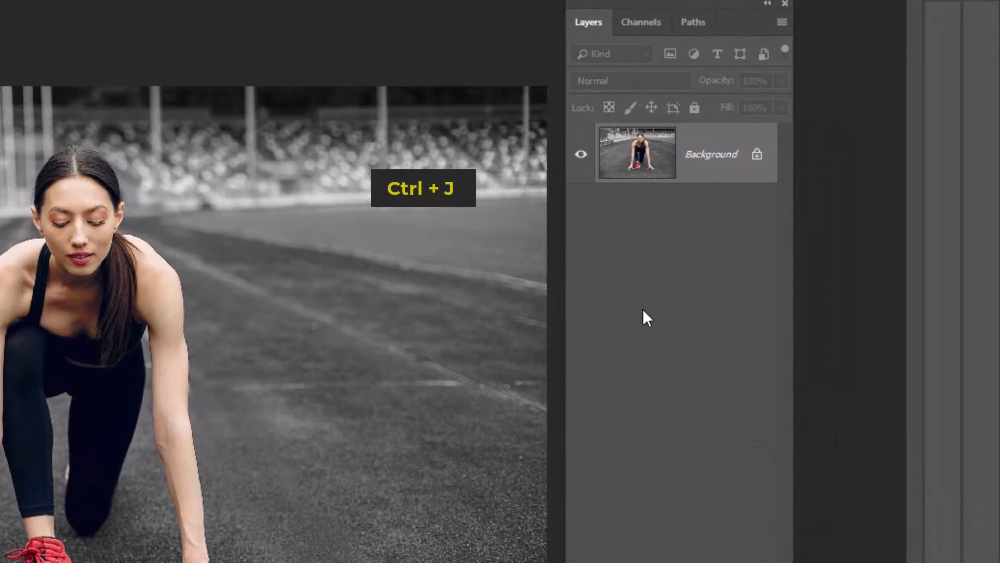
key("ctrl+j")
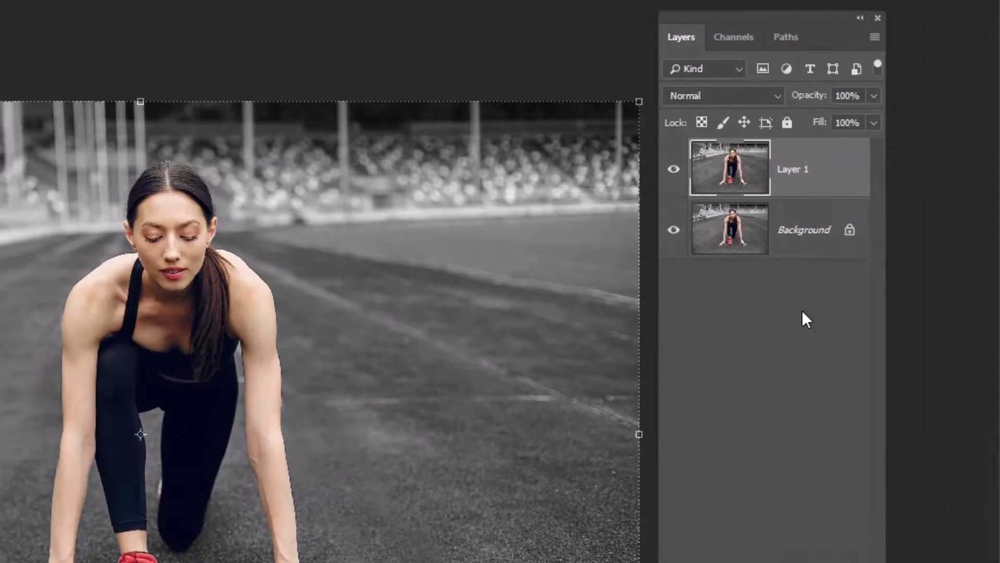
left_click(249, 11)
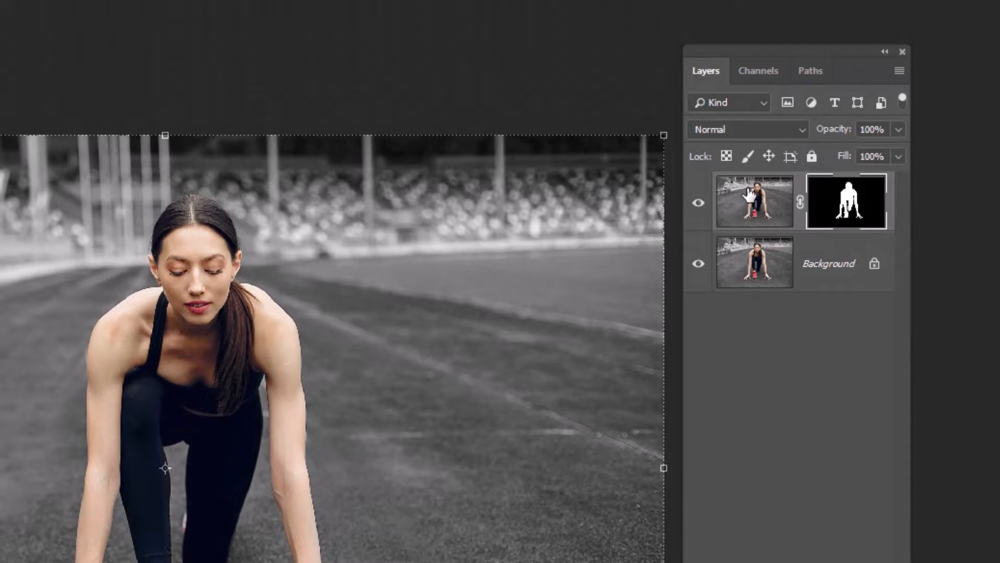
left_click(698, 202)
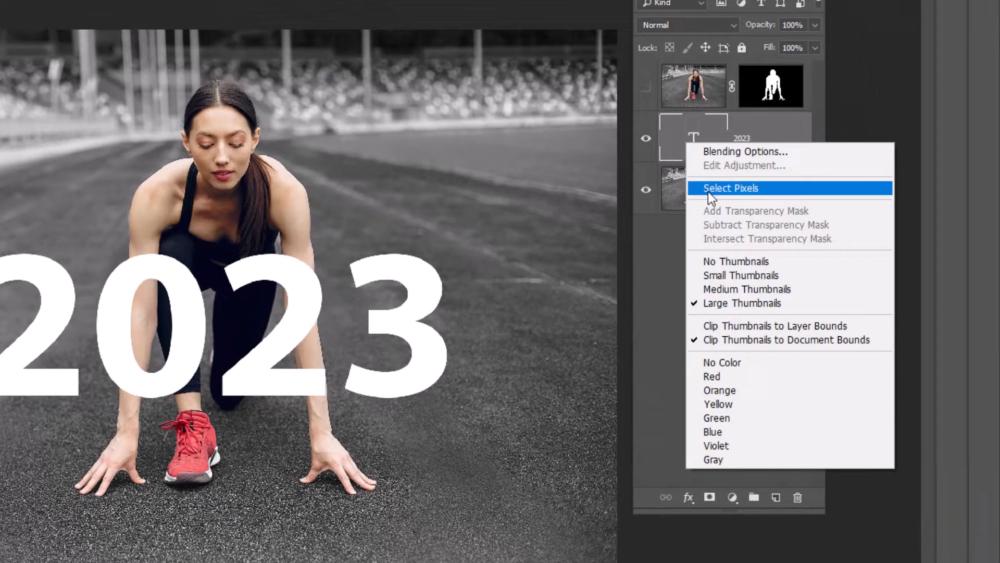
Select the 2023 text pixels, delete the text layer and add empty Layer 2.
left_click(730, 187)
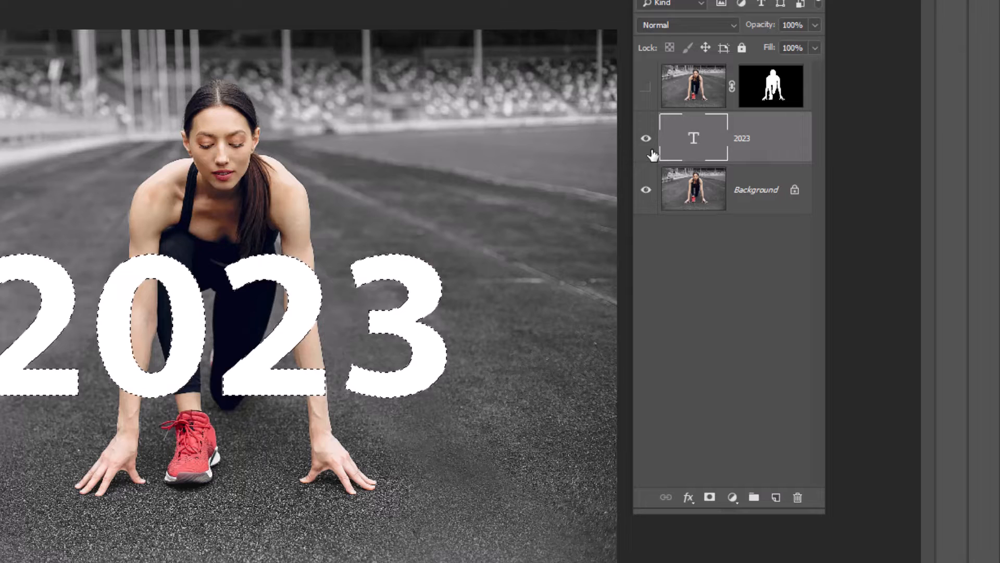
left_click(645, 138)
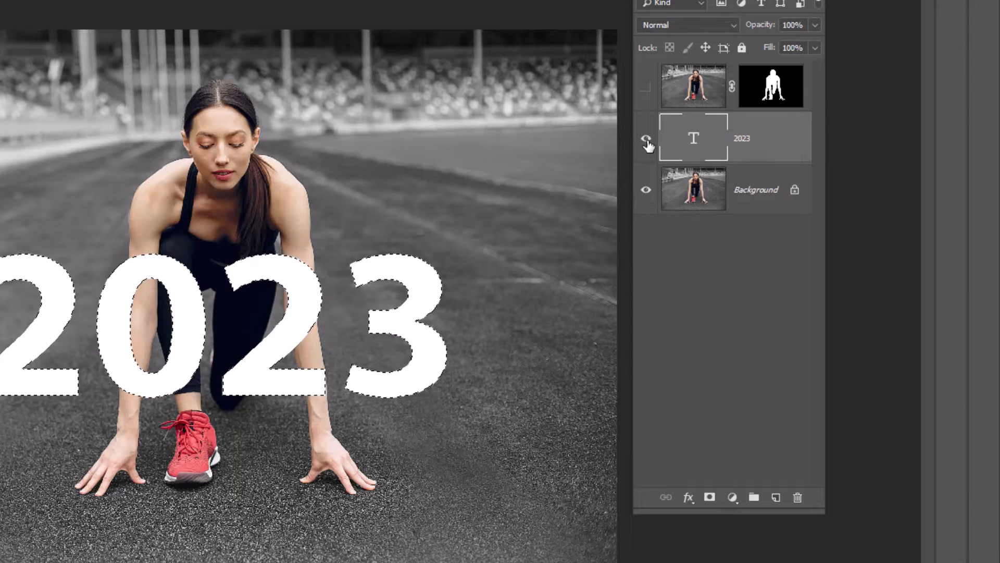
left_click(646, 138)
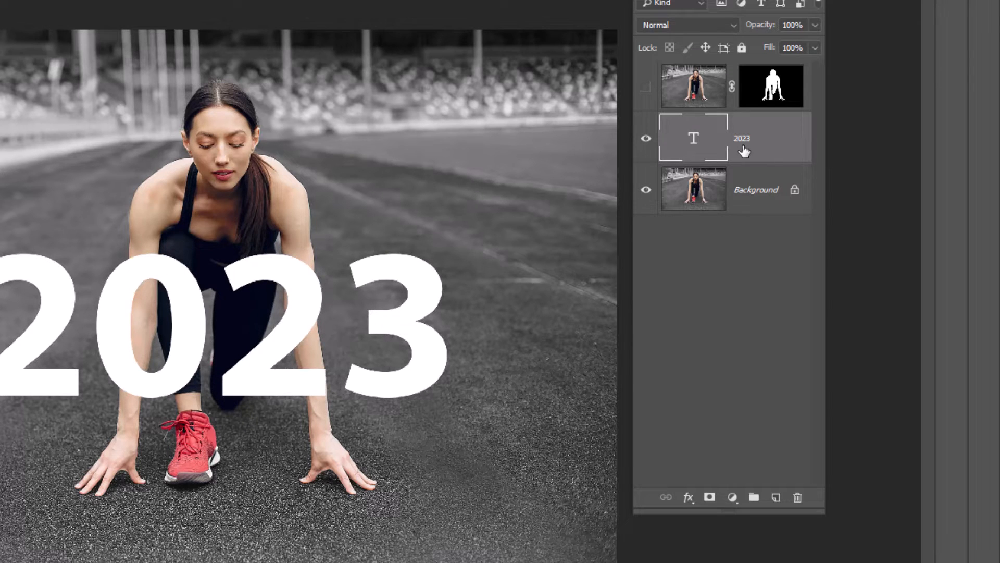
left_click(797, 496)
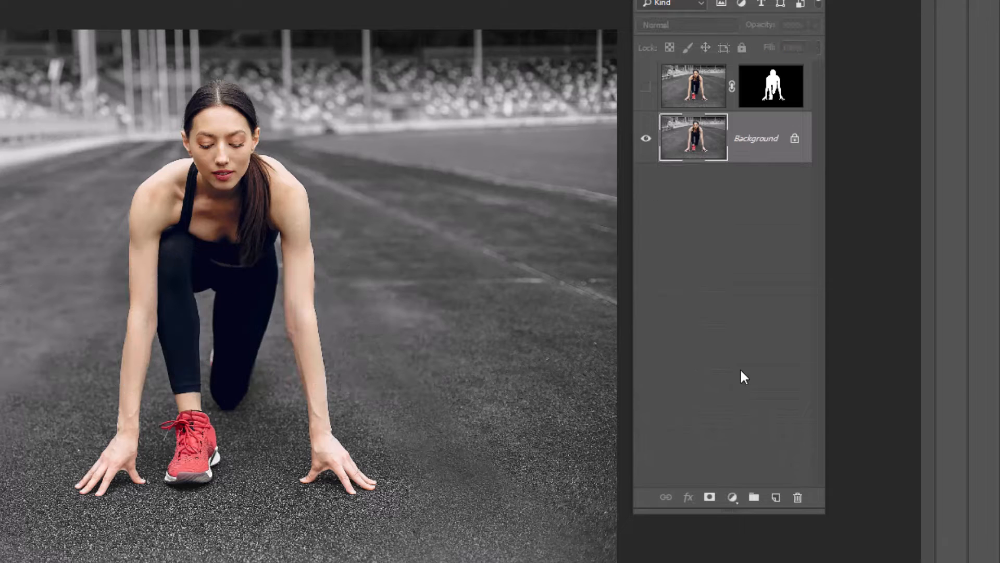
left_click(776, 496)
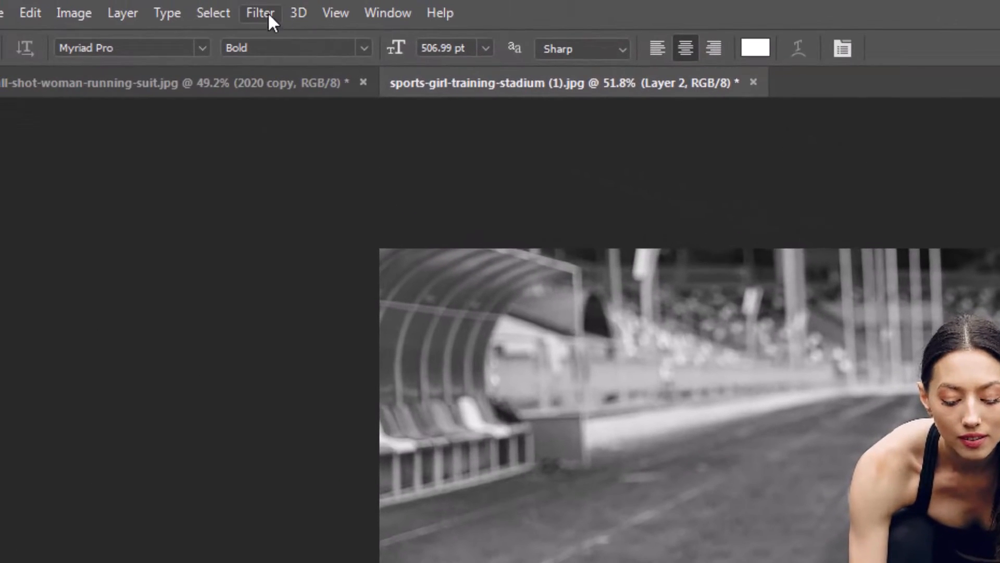
Lay a Vanishing Point plane across the track and paste the 2023 lettering onto it.
left_click(259, 12)
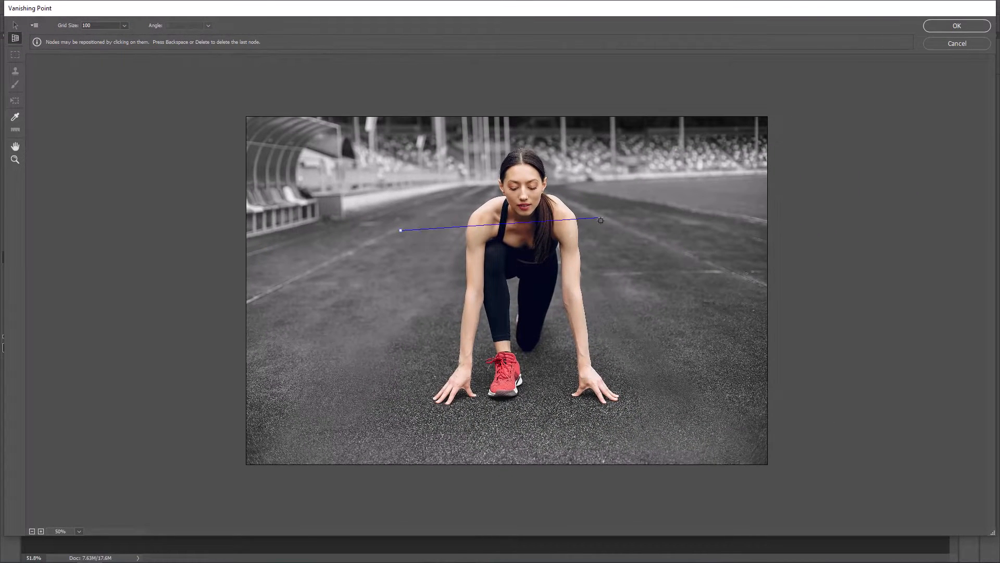
left_click(501, 300)
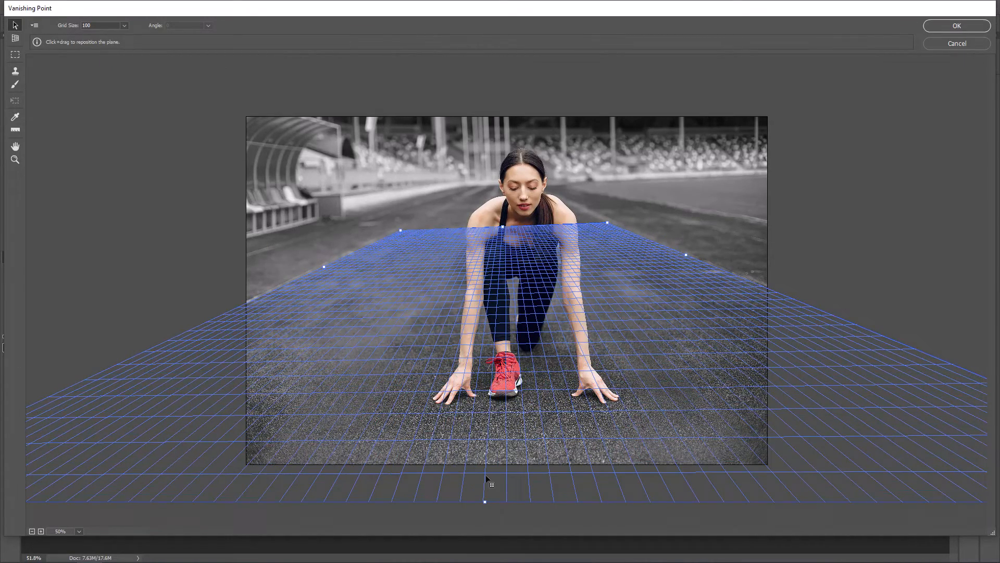
key("ctrl+v")
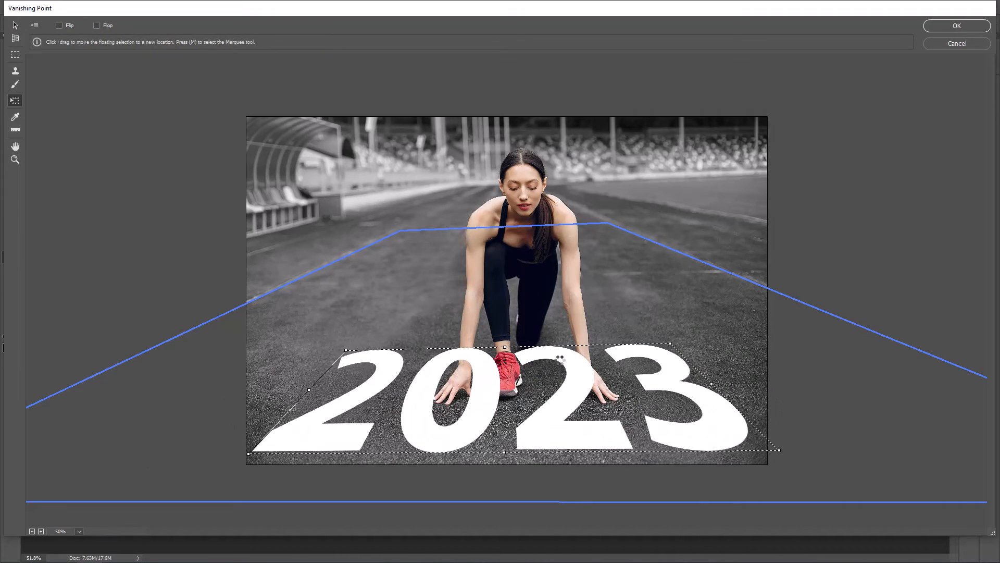
Apply the perspective 2023 lettering lying on the track before the runner.
left_click(956, 26)
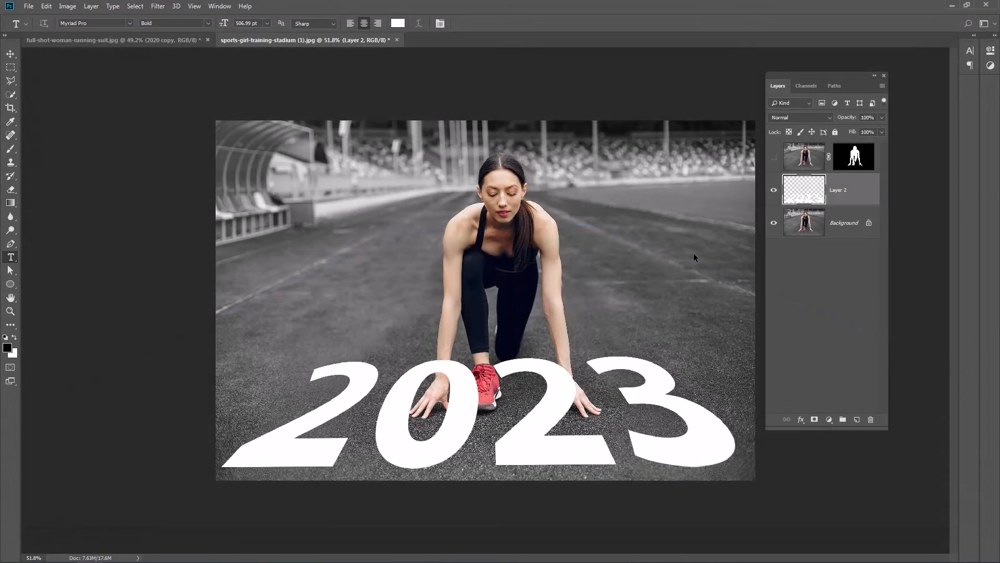
Apply underlying-layer Blend If to Layer 2 and show the masked sprinter layer.
right_click(803, 156)
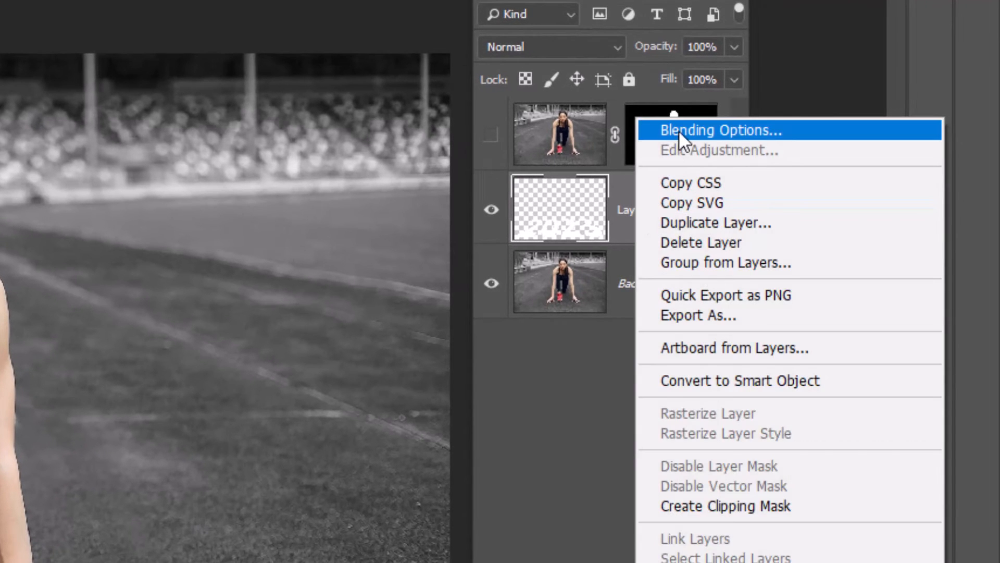
left_click(720, 129)
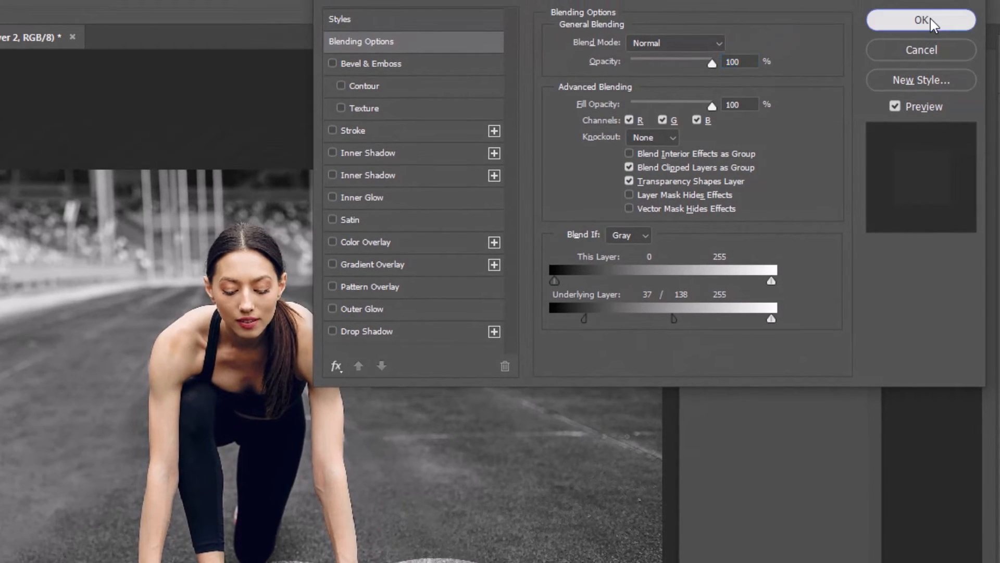
left_click(920, 20)
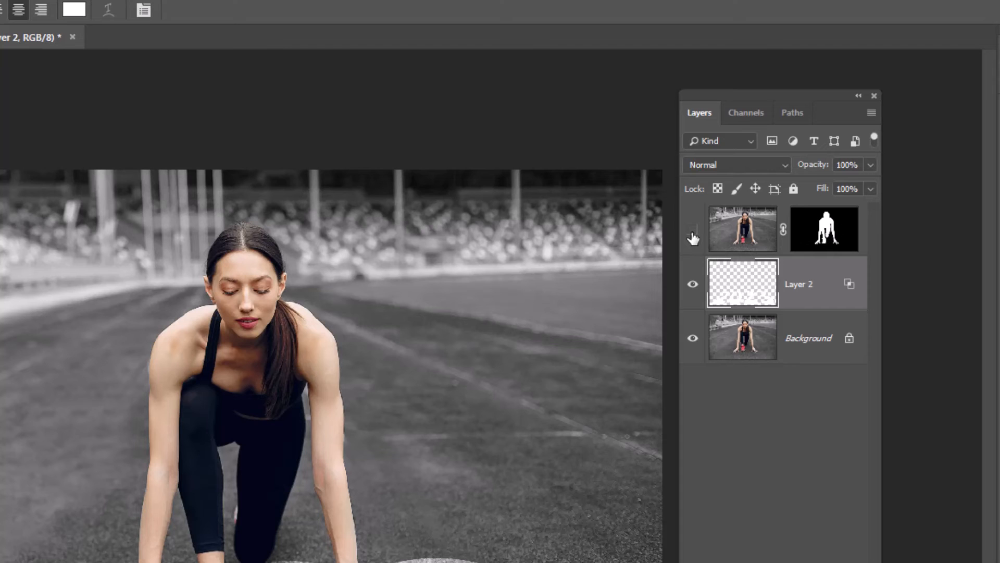
left_click(692, 229)
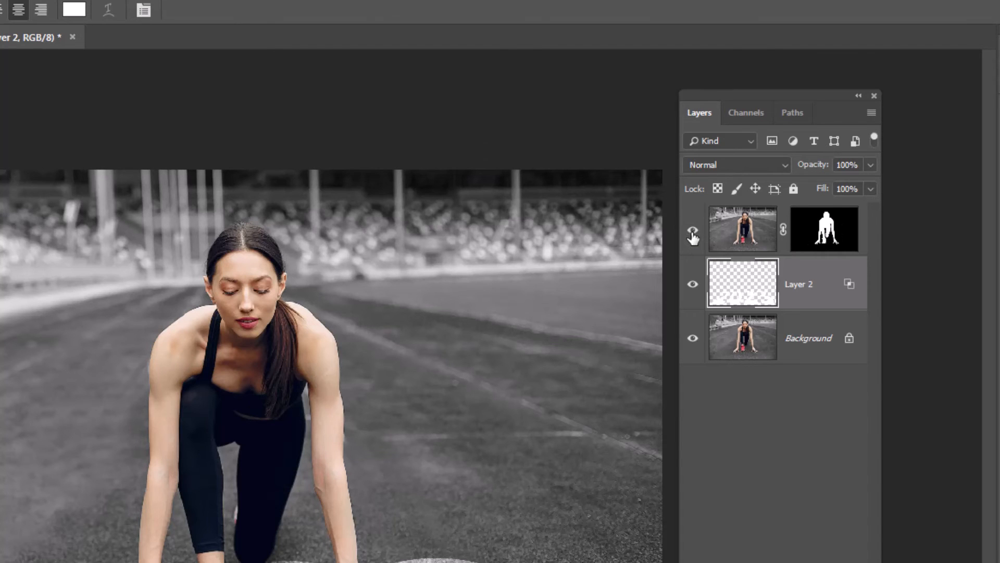